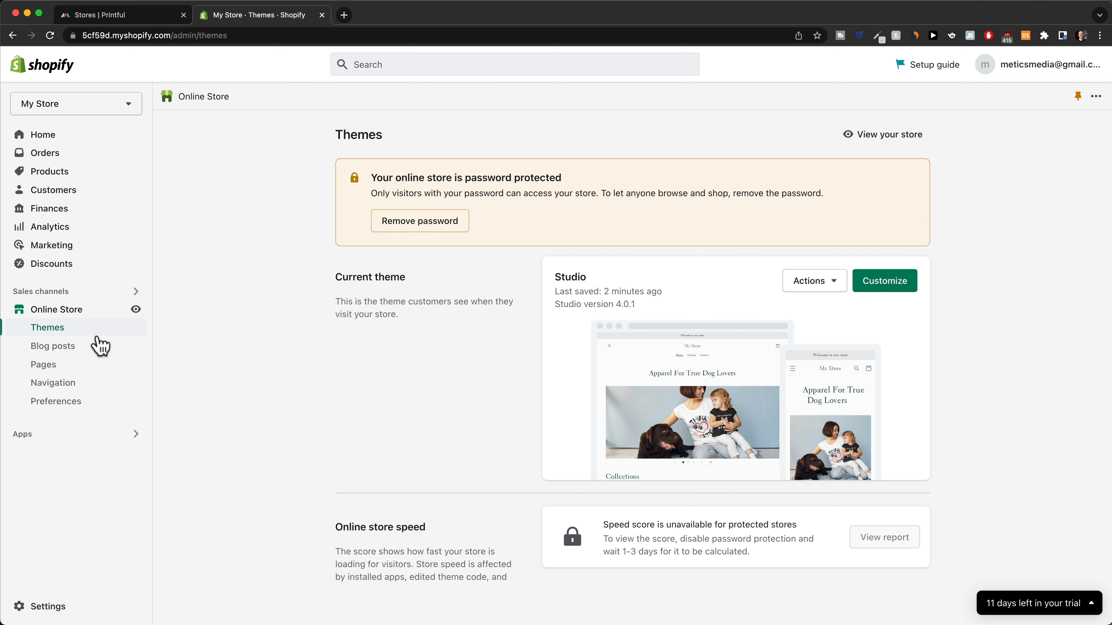
Show the store's Navigation menus list with the Footer menu and Main menu
{"action": "left_click", "coordinate": [52, 383]}
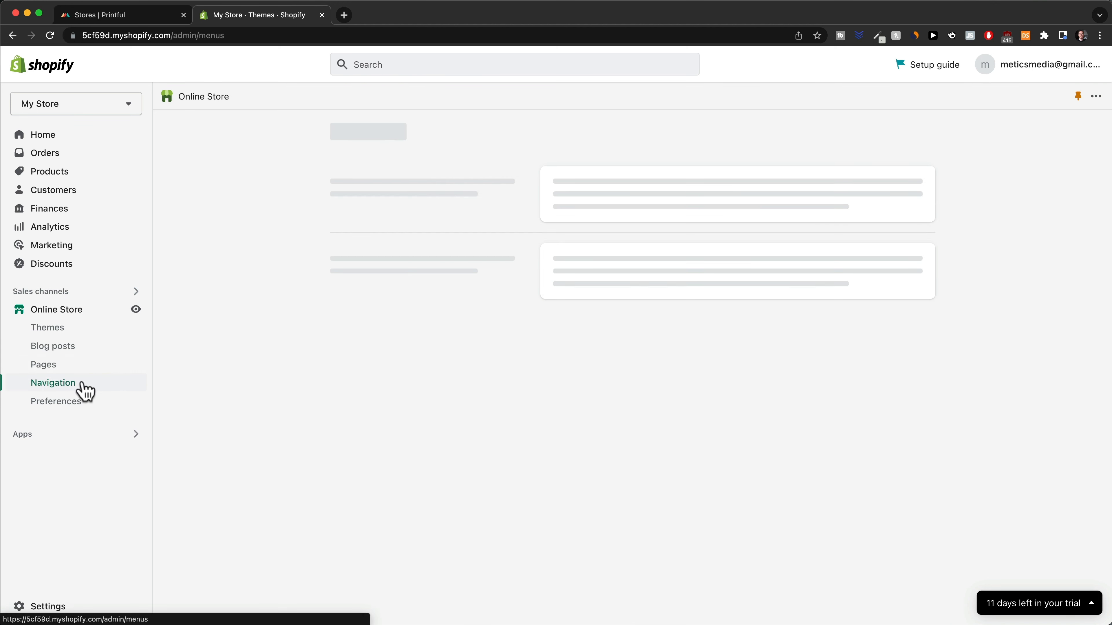
{"action": "left_click", "coordinate": [53, 383]}
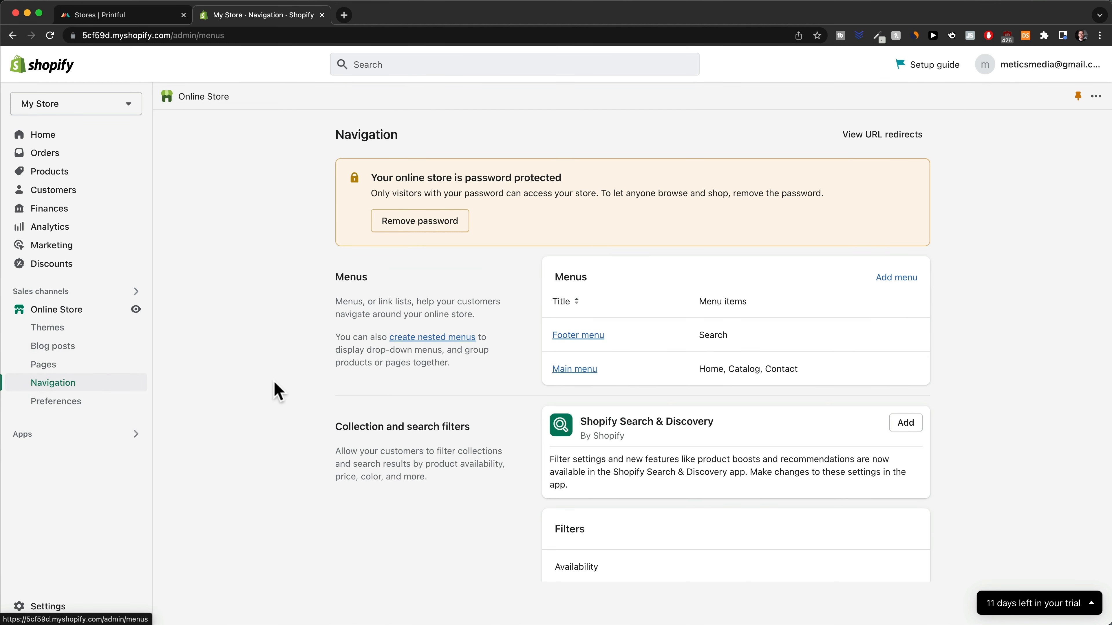
{"action": "mouse_move", "coordinate": [577, 335]}
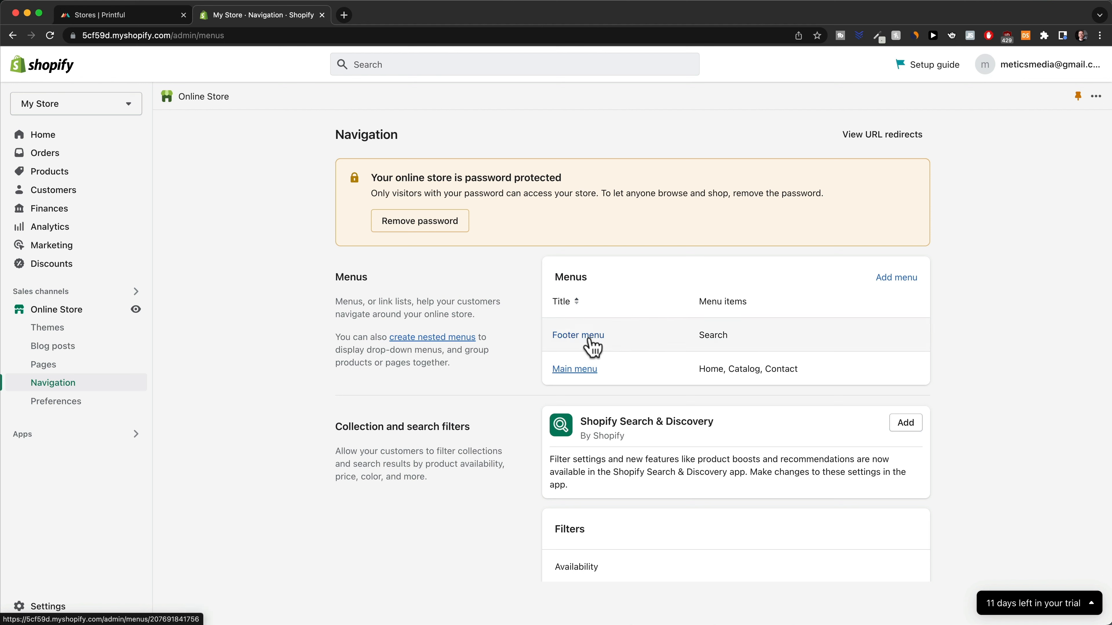
{"action": "mouse_move", "coordinate": [641, 388]}
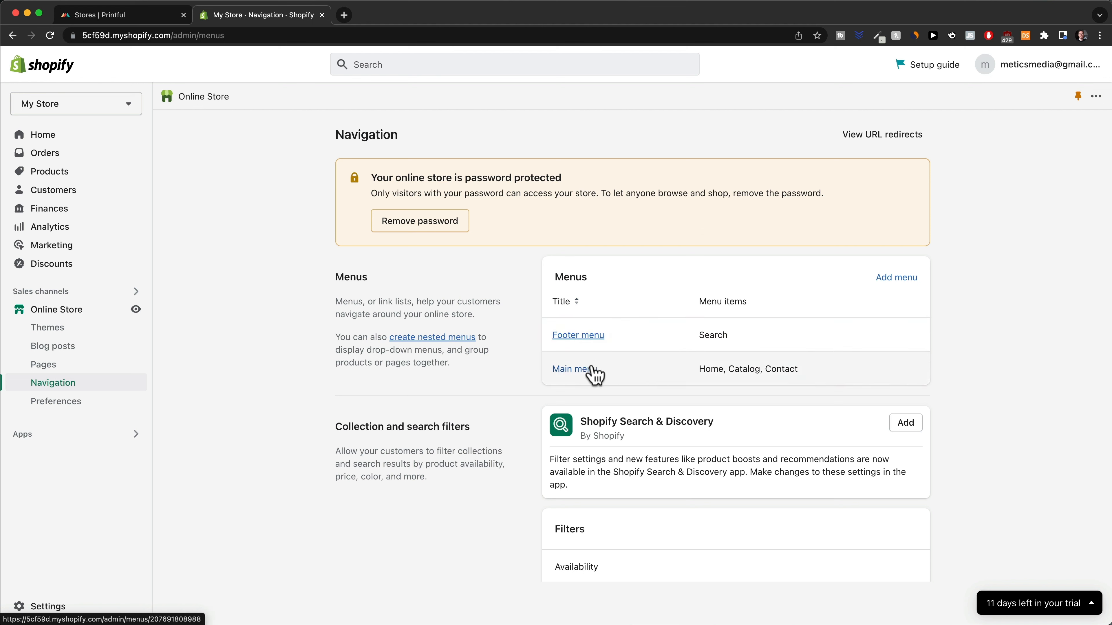
Delete Catalog from the Main menu and start a new menu item
{"action": "left_click", "coordinate": [572, 369]}
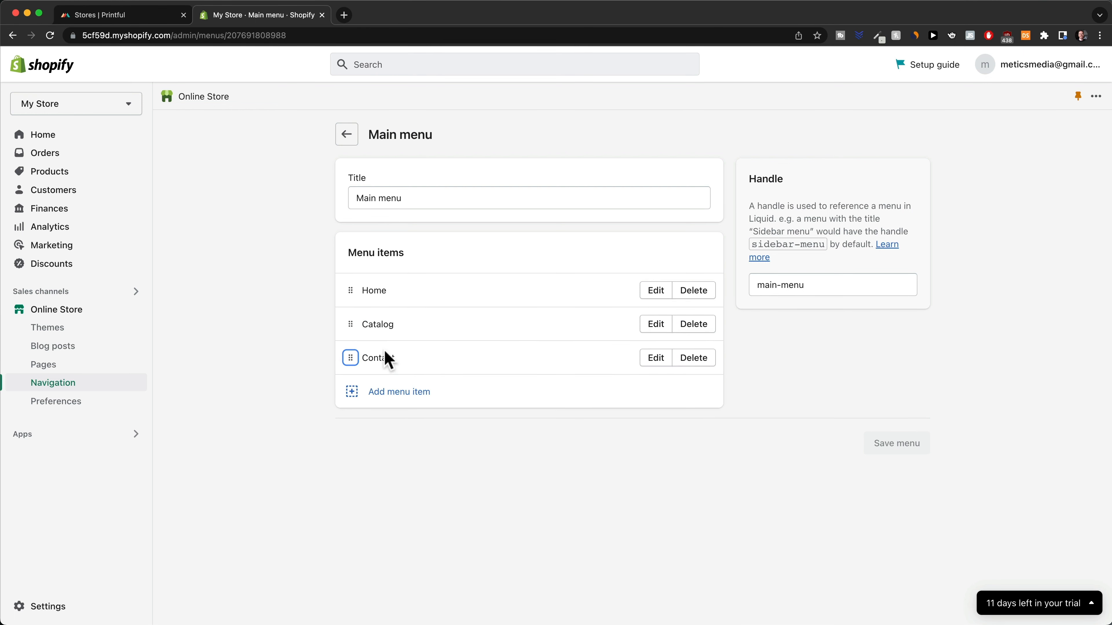
{"action": "mouse_move", "coordinate": [421, 331]}
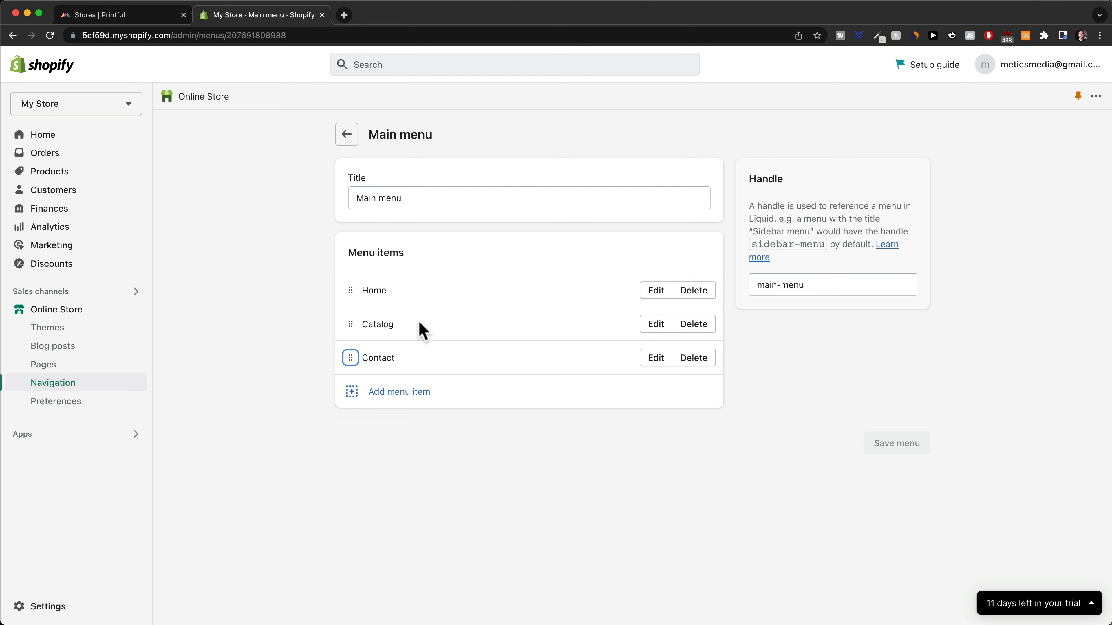
{"action": "mouse_move", "coordinate": [371, 314]}
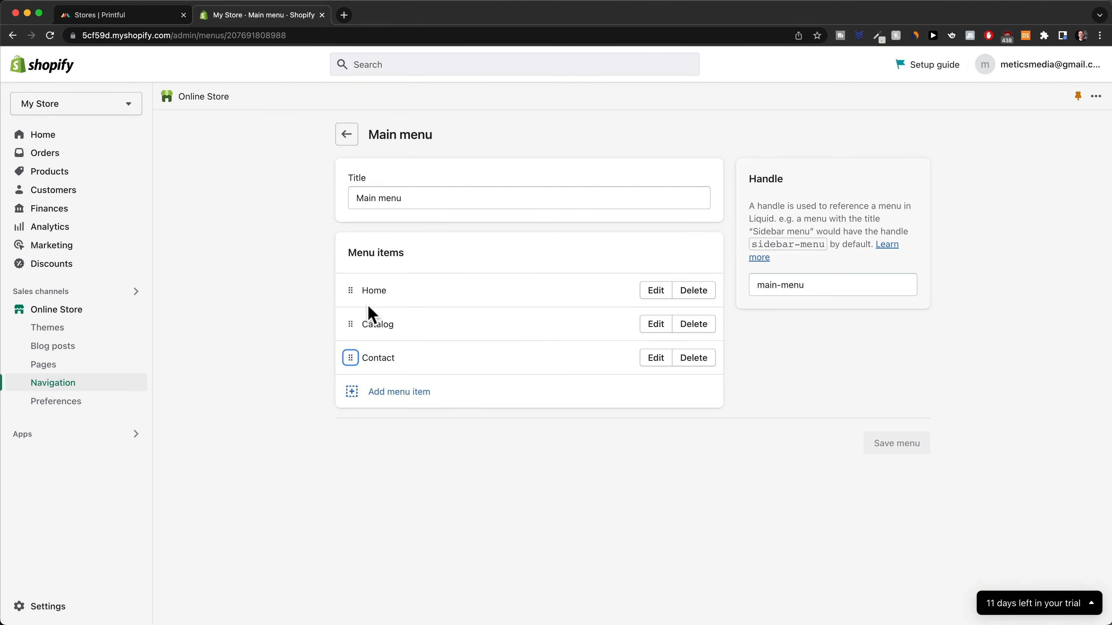
{"action": "mouse_move", "coordinate": [707, 347]}
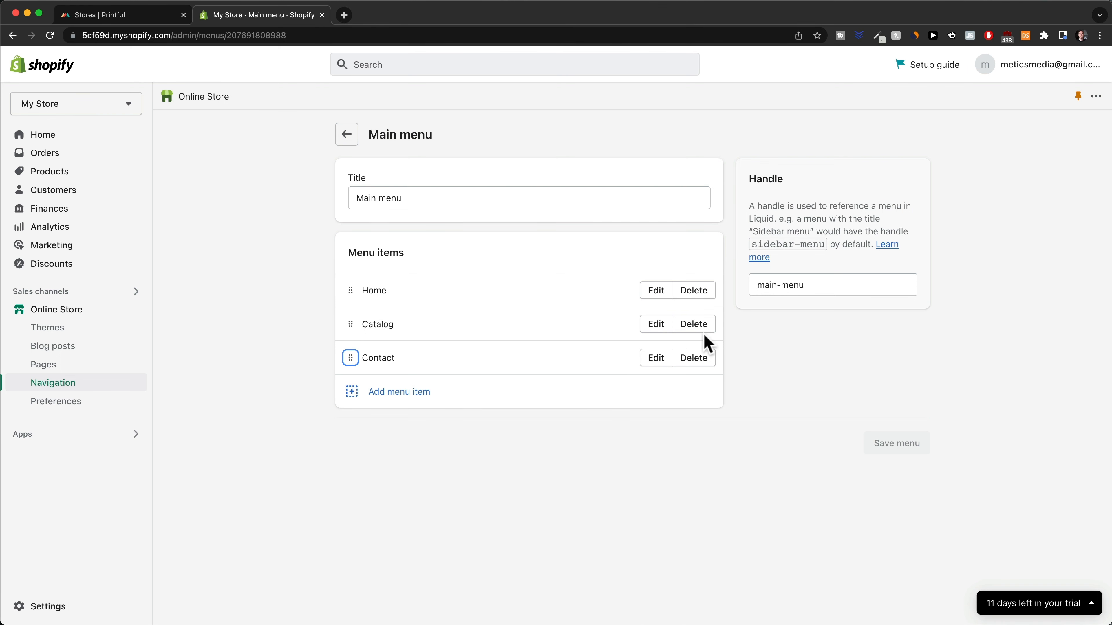
{"action": "left_click", "coordinate": [693, 324]}
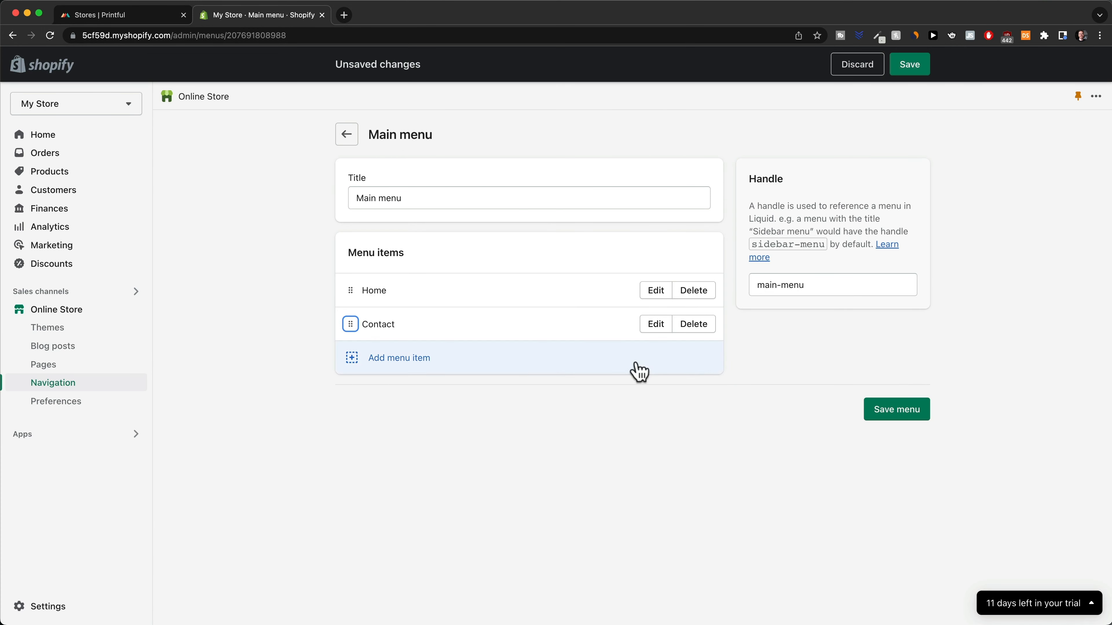
{"action": "left_click", "coordinate": [398, 358]}
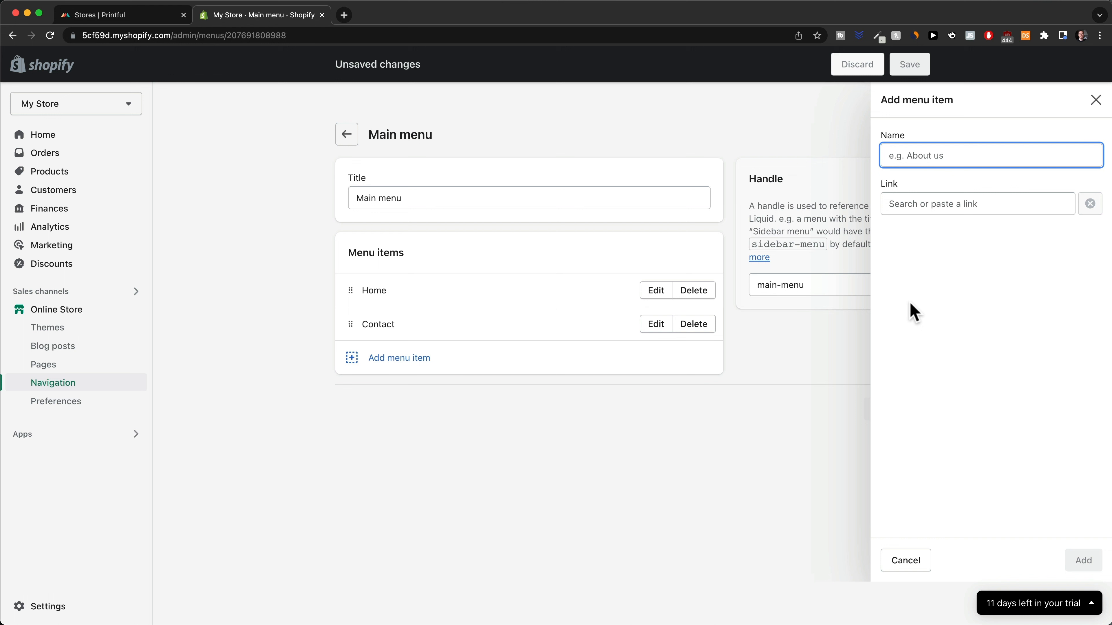
Add a menu item linking to the T-Shirts collection
{"action": "left_click", "coordinate": [977, 203]}
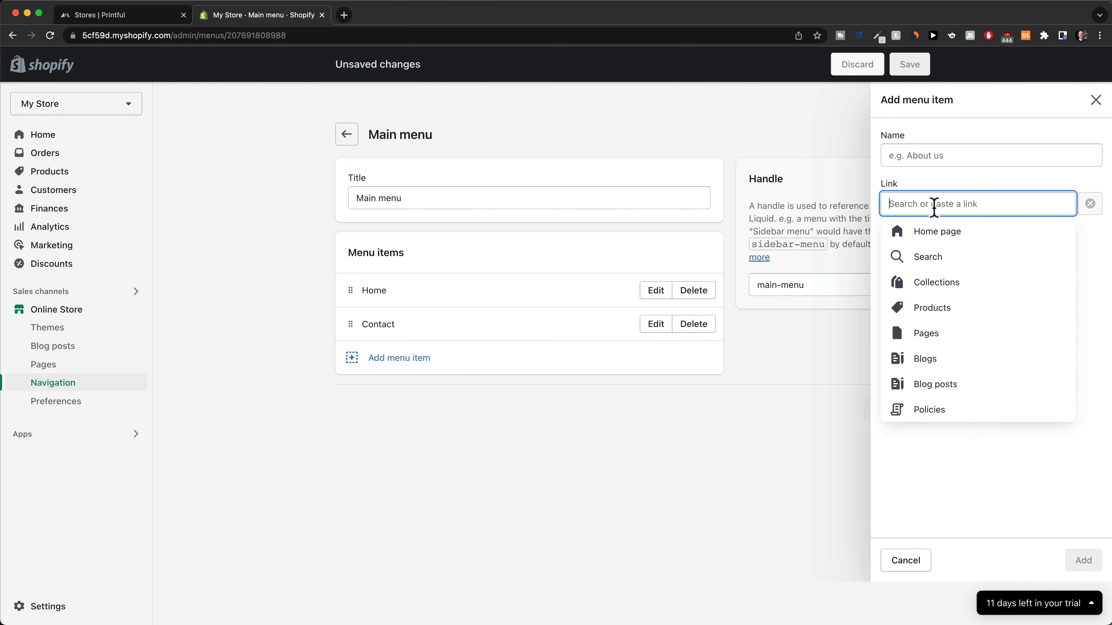
{"action": "left_click", "coordinate": [935, 281]}
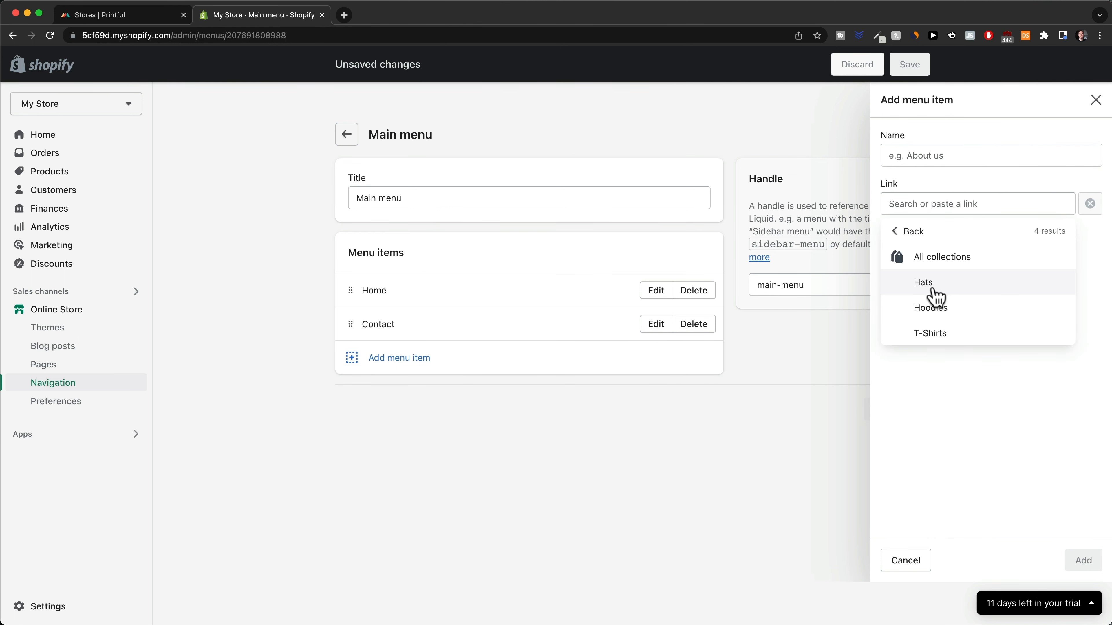
{"action": "left_click", "coordinate": [929, 333]}
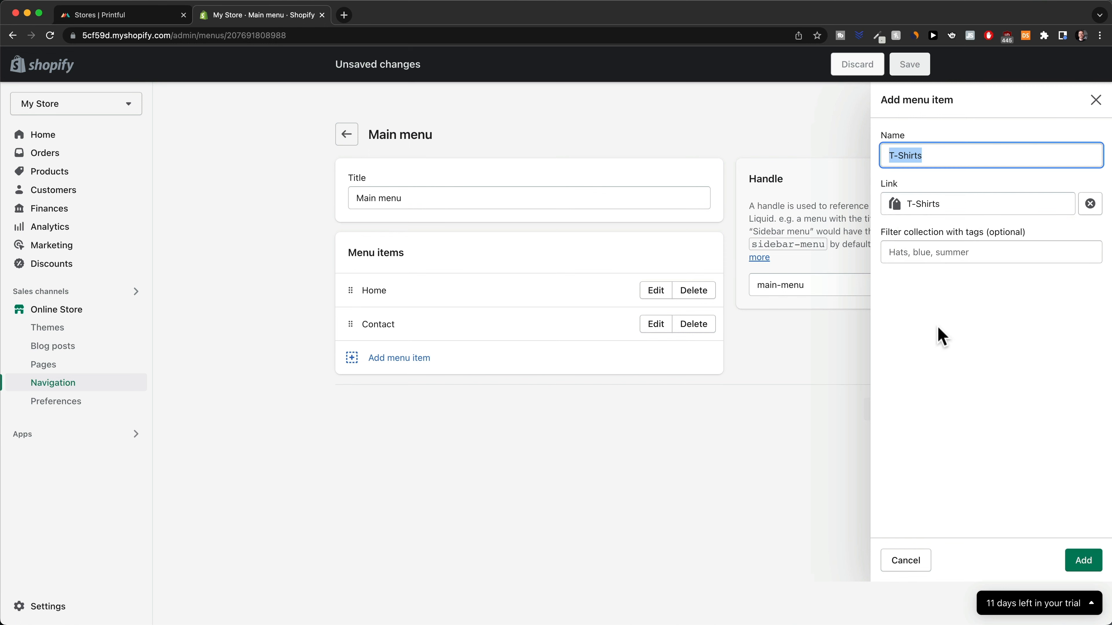
{"action": "left_click", "coordinate": [1083, 560]}
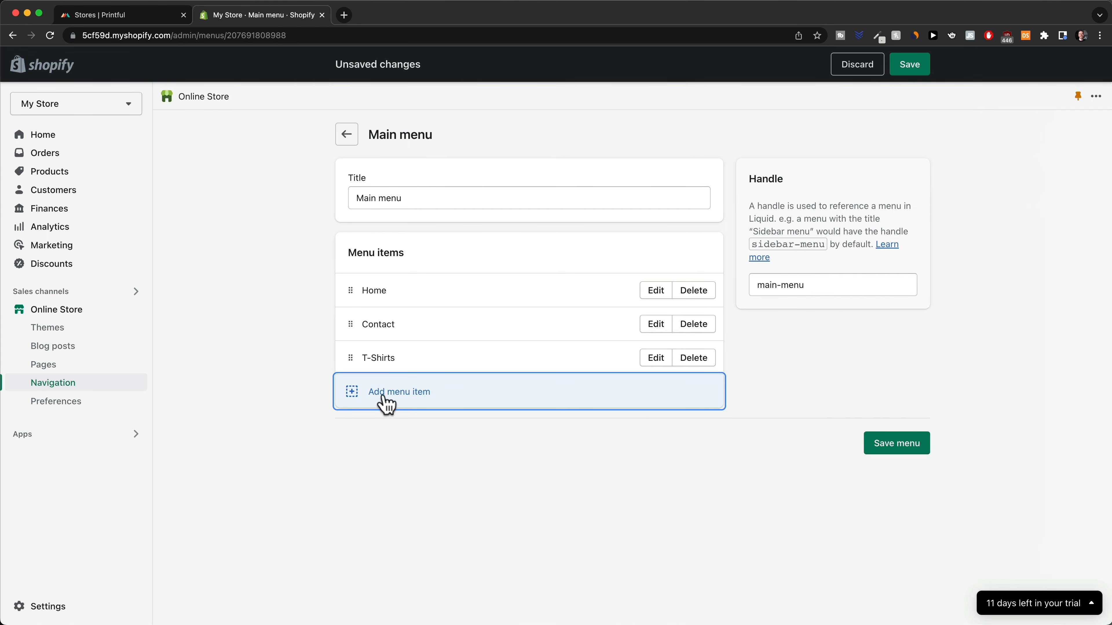
Add a second menu item linking to the Hoodies collection
{"action": "left_click", "coordinate": [399, 391]}
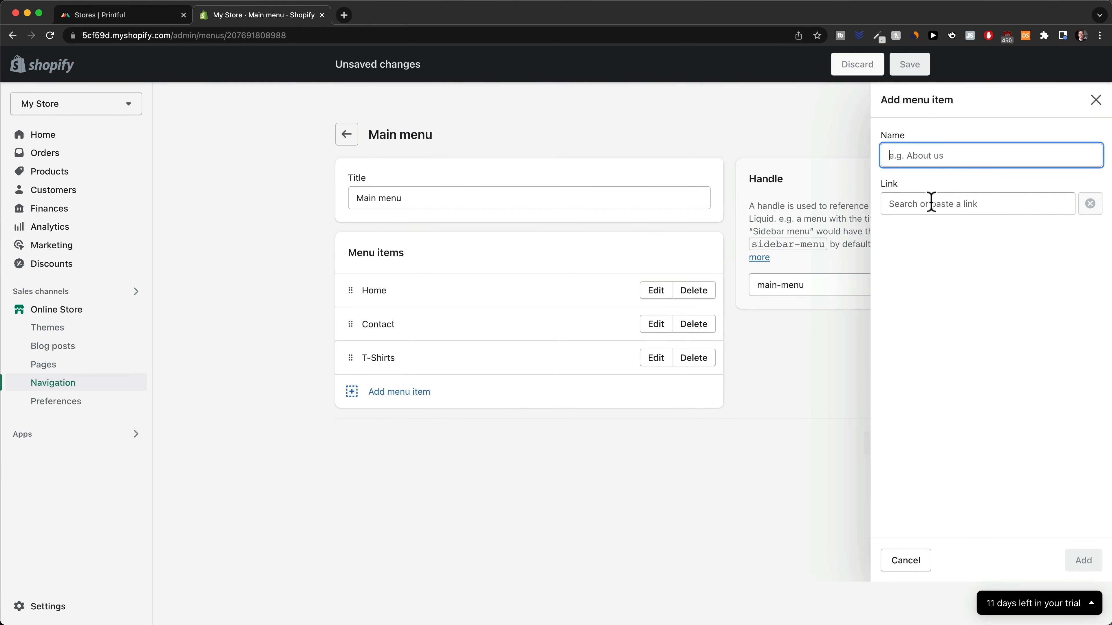
{"action": "left_click", "coordinate": [977, 203]}
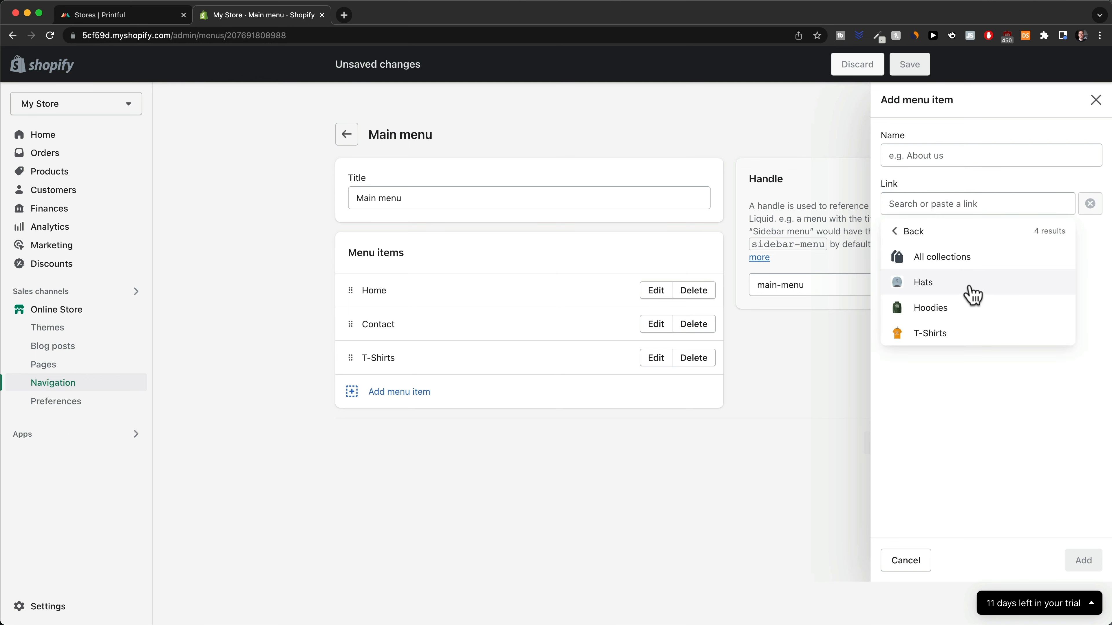
{"action": "left_click", "coordinate": [930, 307]}
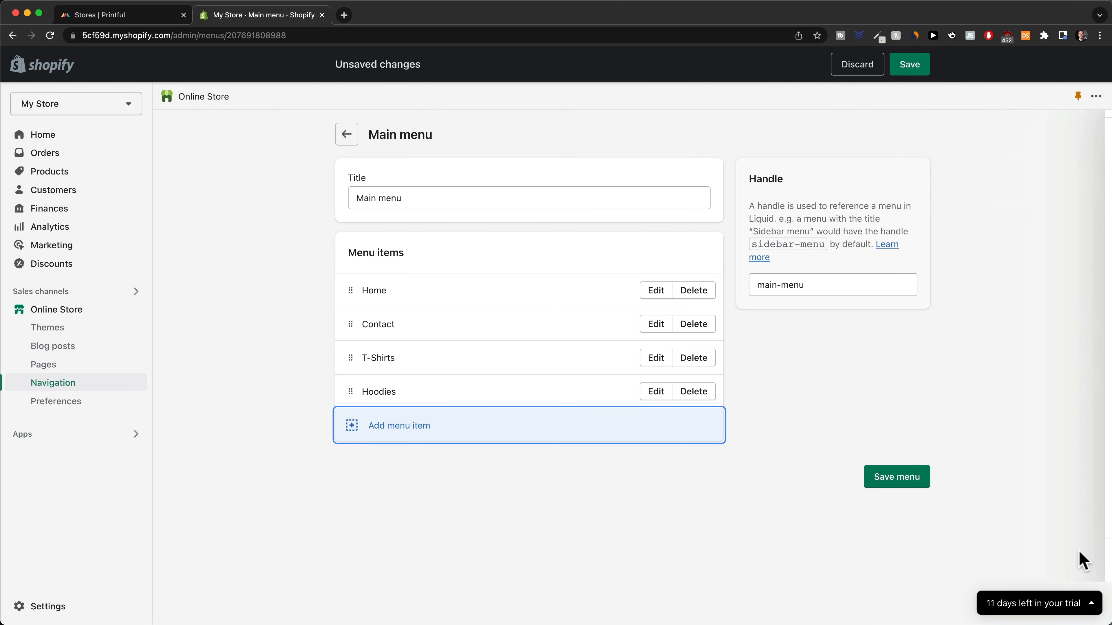
Start a third menu item, browse link destinations, then cancel it
{"action": "left_click", "coordinate": [399, 425]}
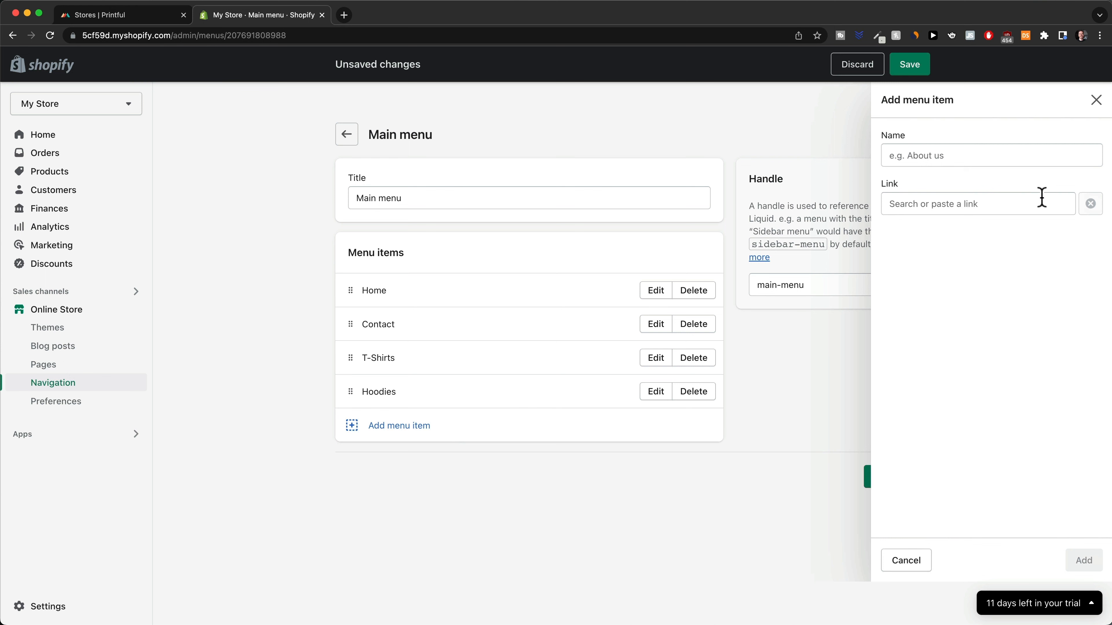
{"action": "left_click", "coordinate": [977, 203]}
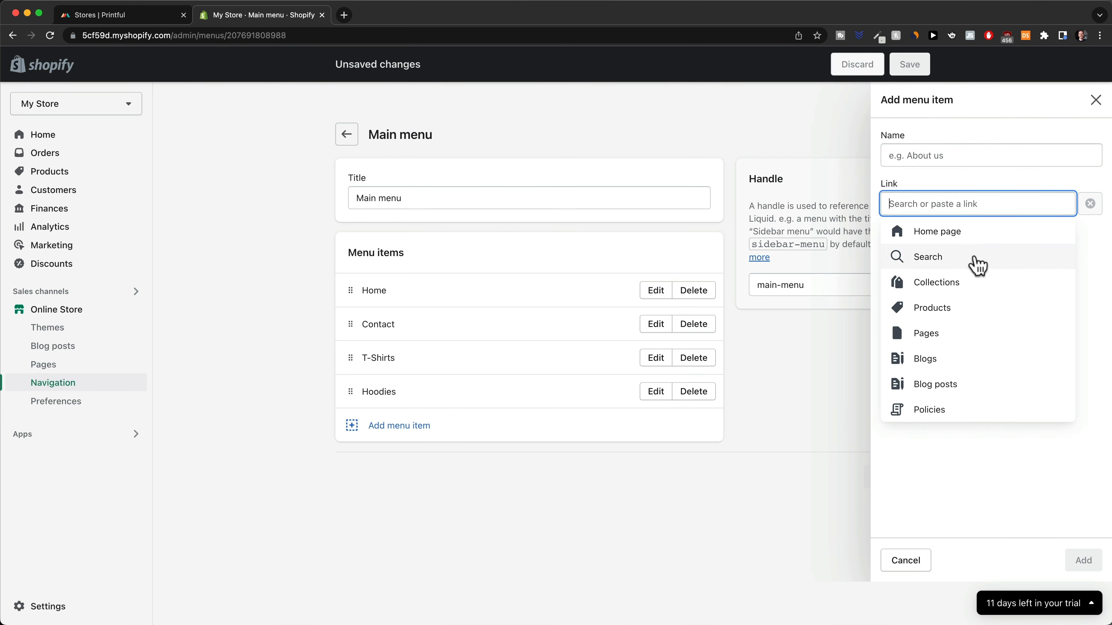
{"action": "mouse_move", "coordinate": [984, 307]}
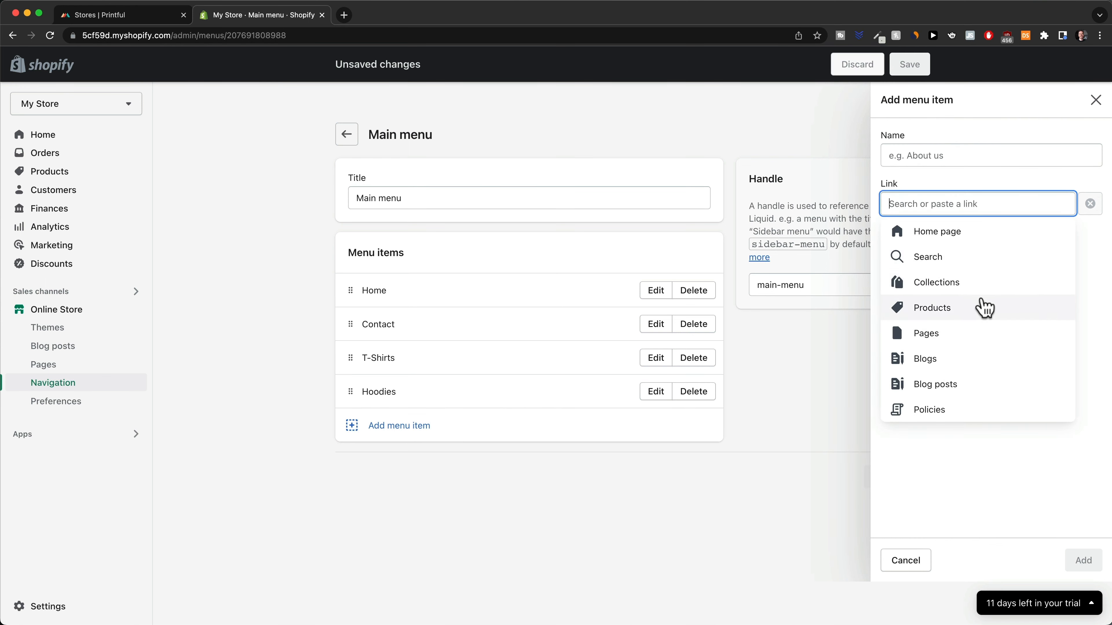
{"action": "mouse_move", "coordinate": [947, 337]}
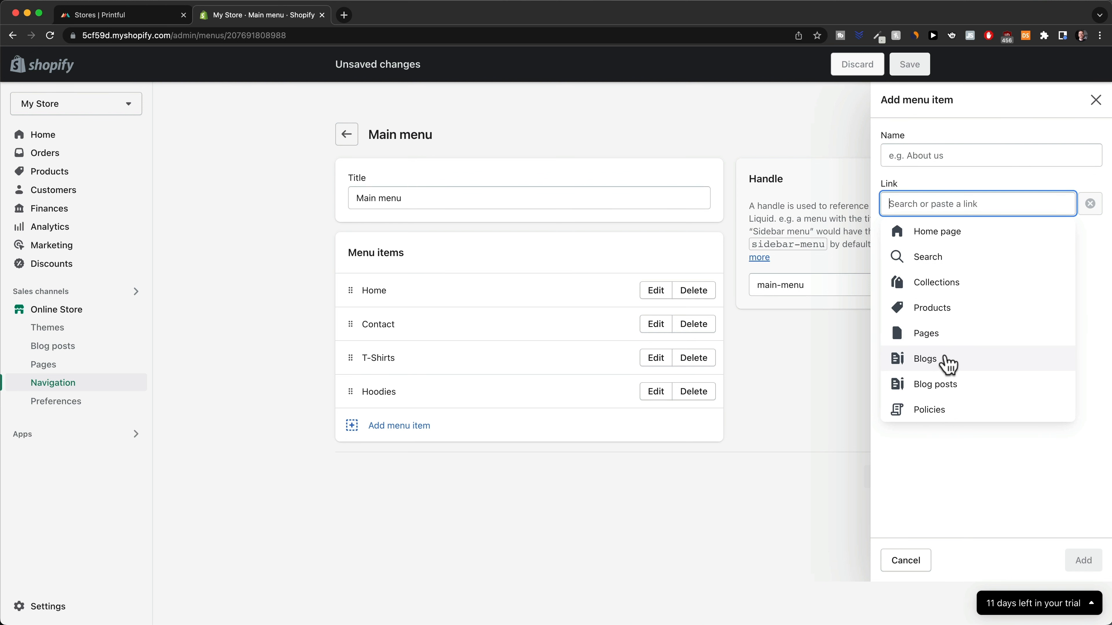
{"action": "left_click", "coordinate": [904, 560]}
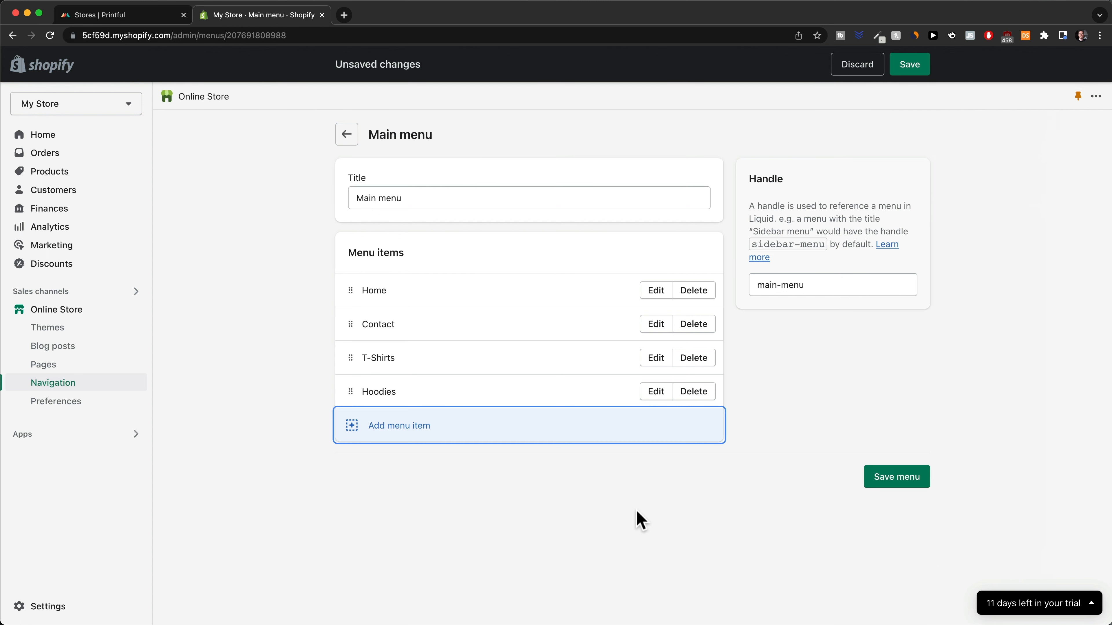
{"action": "mouse_move", "coordinate": [505, 387]}
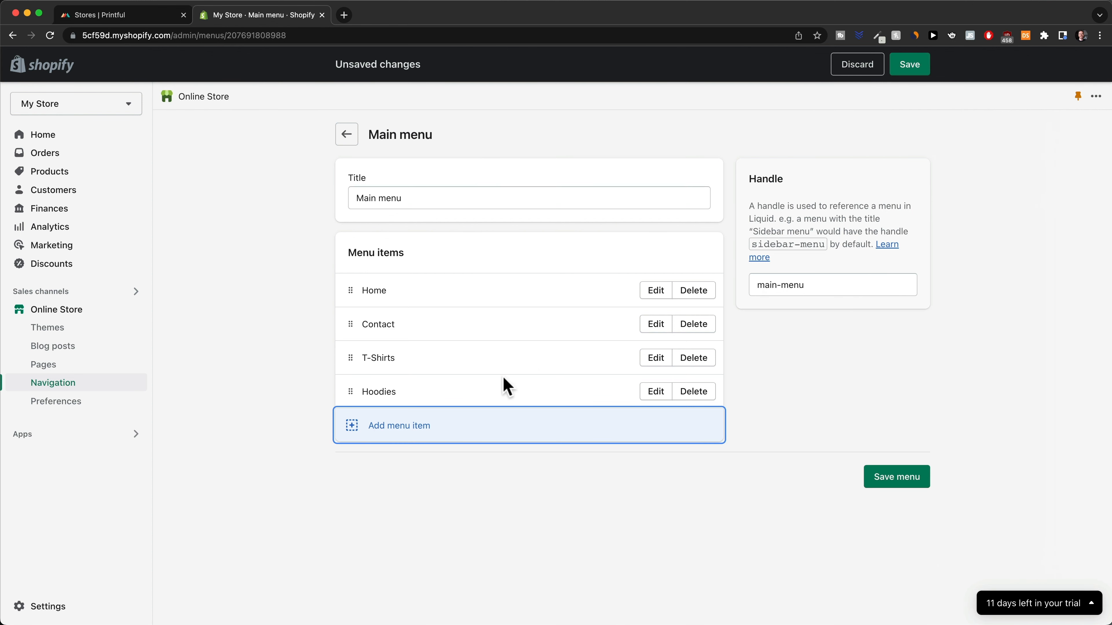
Save the Main menu and head to the Online Store theme editor
{"action": "left_click", "coordinate": [896, 476]}
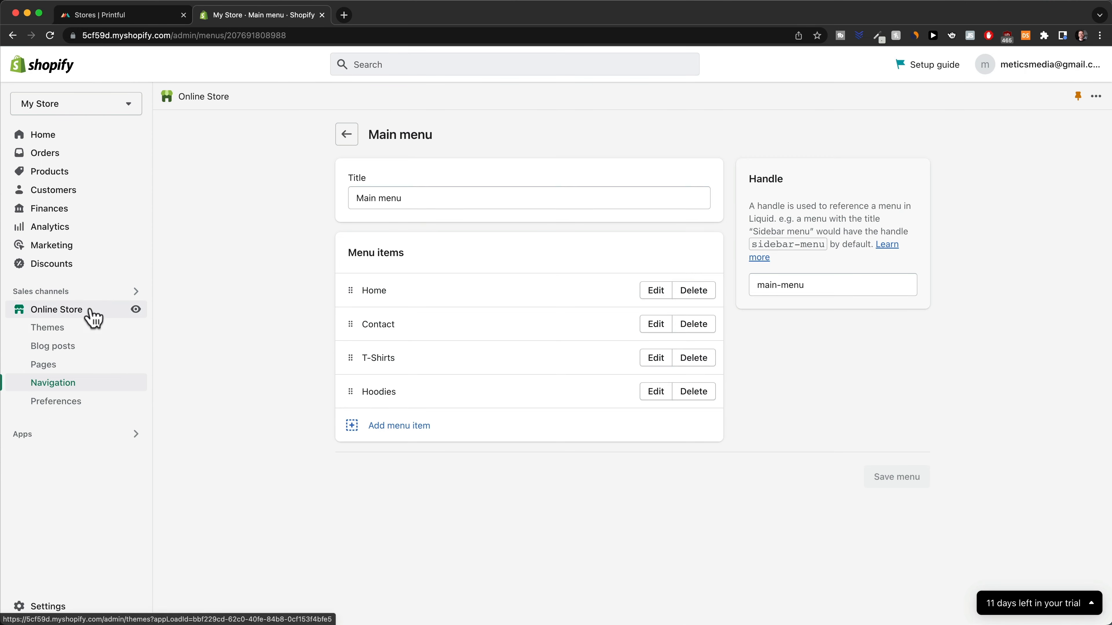
{"action": "left_click", "coordinate": [48, 326]}
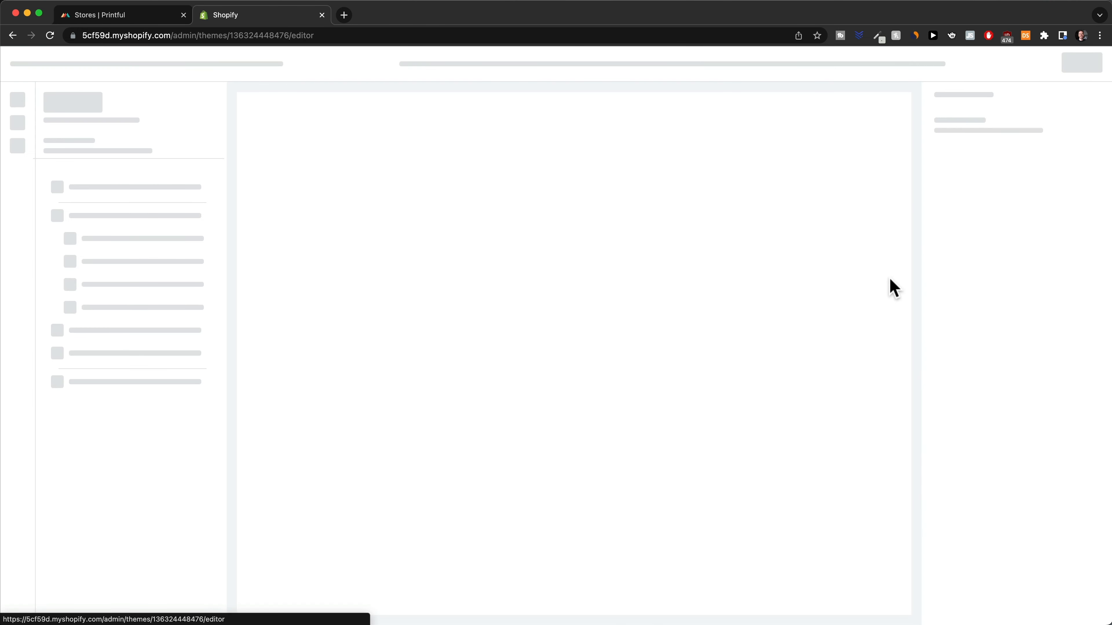